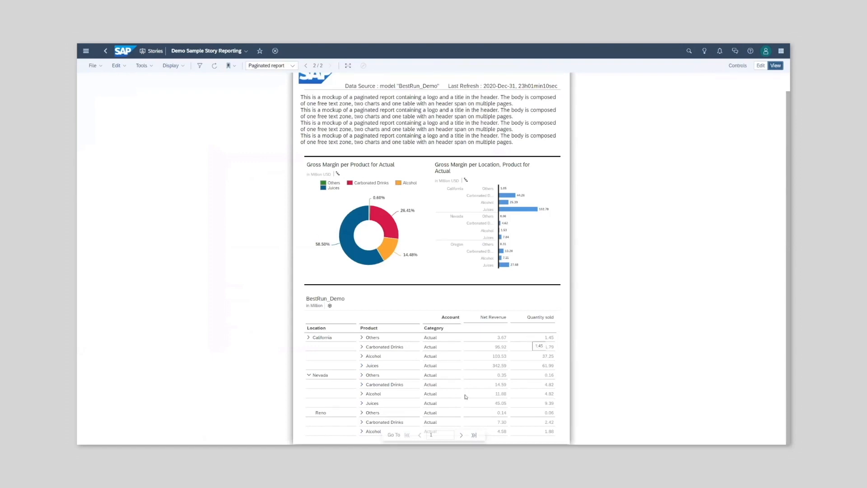
{"action": "mouse_move", "coordinate": [474, 434]}
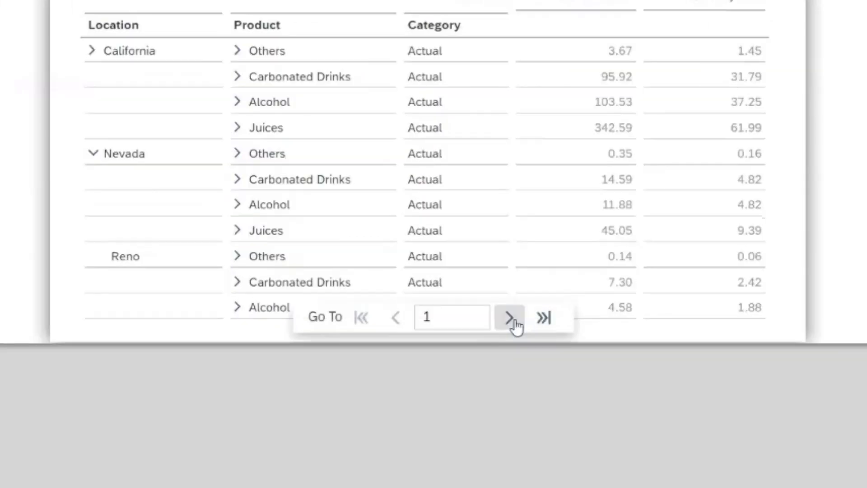
Add a new chart with Net Revenue as its measure after paging through the report
{"action": "left_click", "coordinate": [509, 316]}
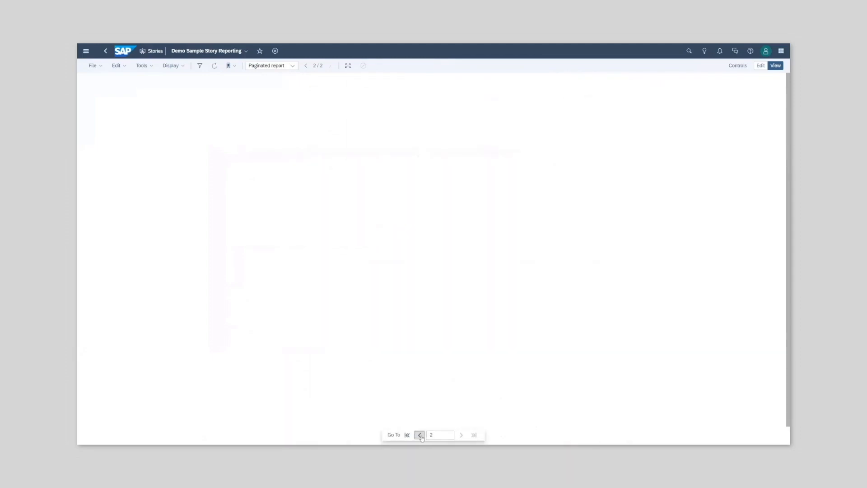
{"action": "left_click", "coordinate": [419, 434]}
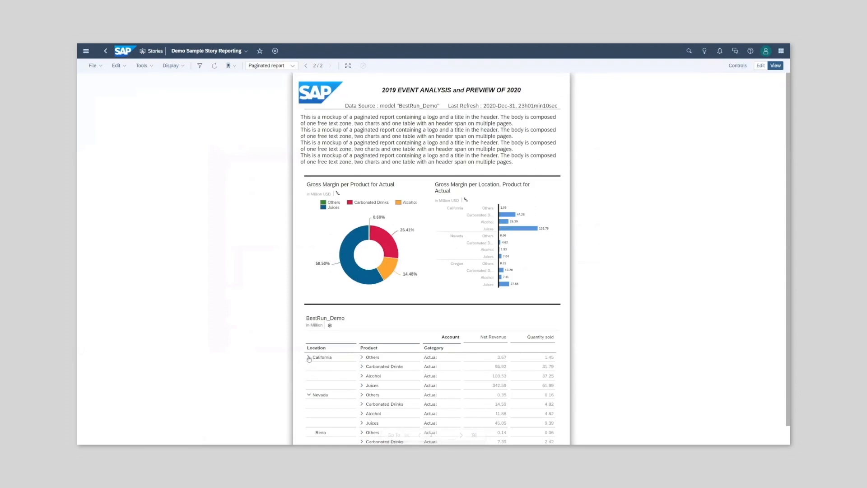
{"action": "left_click", "coordinate": [760, 65]}
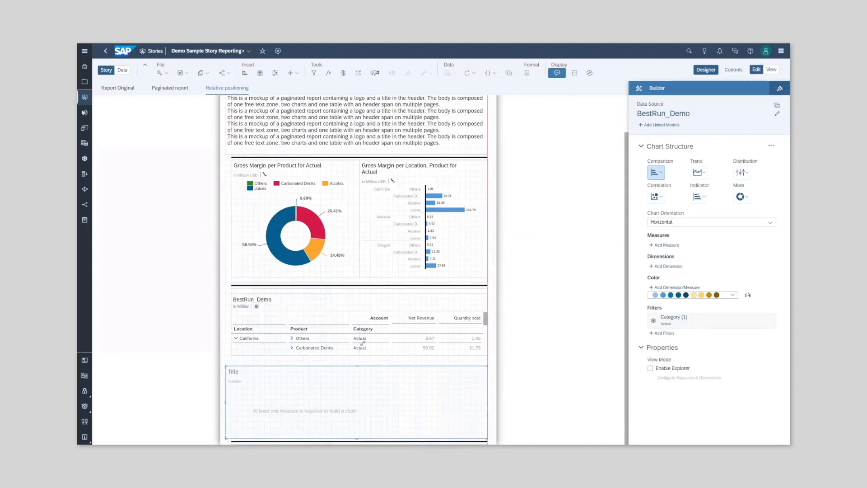
{"action": "left_click", "coordinate": [664, 244]}
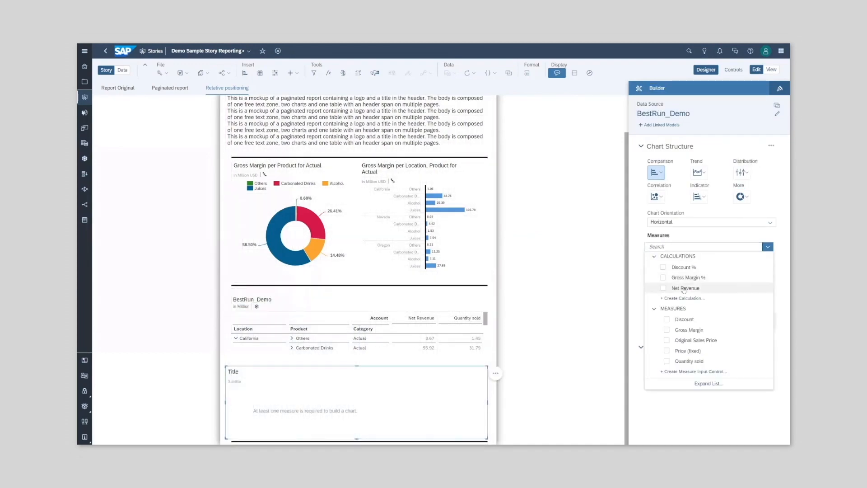
{"action": "left_click", "coordinate": [685, 287]}
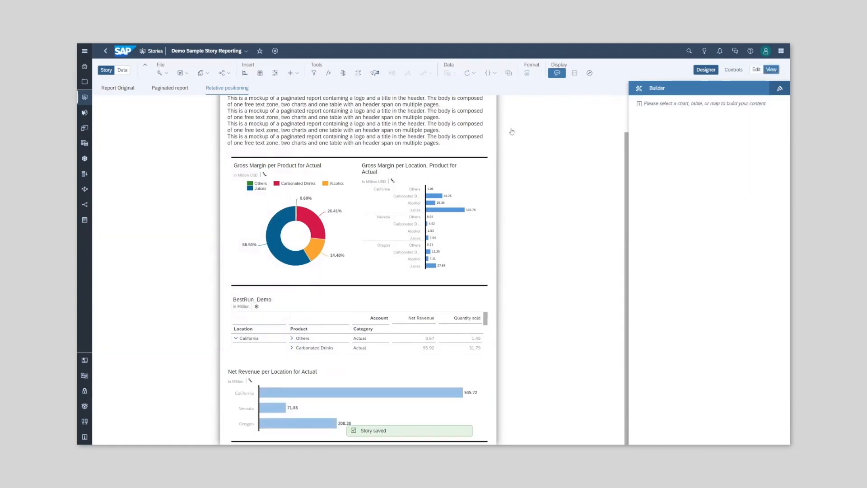
Preview the story as a report, page forward to the new chart, then return to editing
{"action": "left_click", "coordinate": [770, 70]}
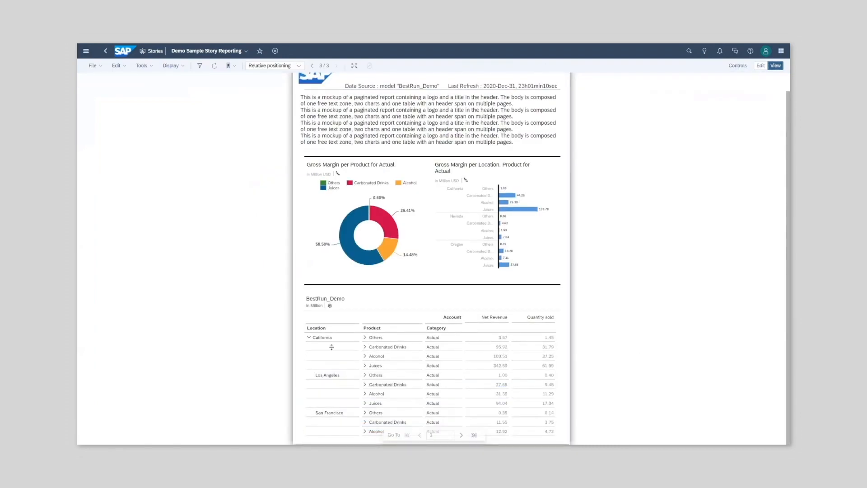
{"action": "left_click", "coordinate": [461, 434]}
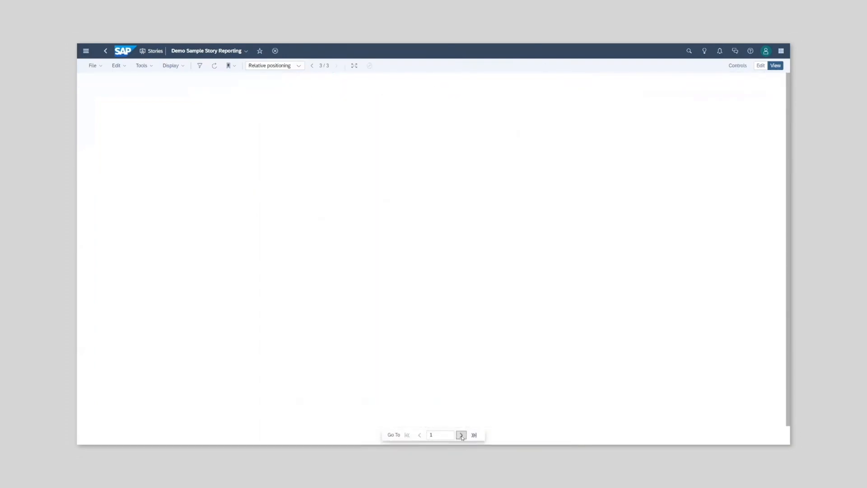
{"action": "left_click", "coordinate": [461, 435]}
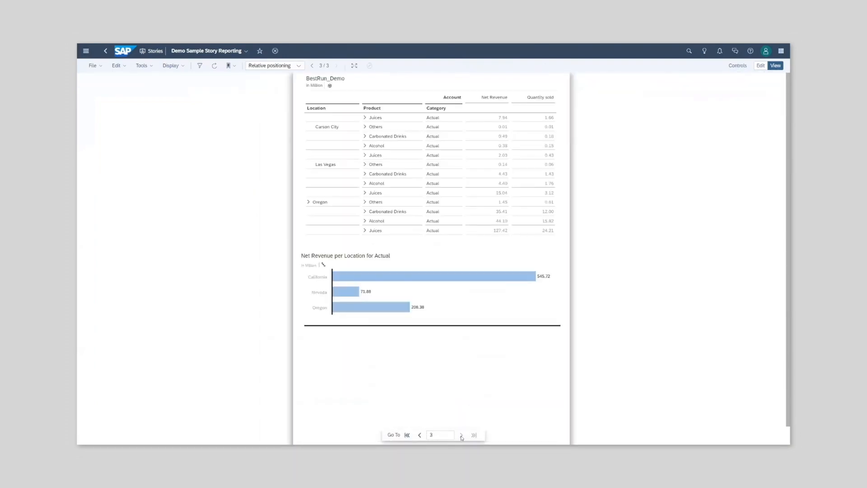
{"action": "left_click", "coordinate": [760, 65]}
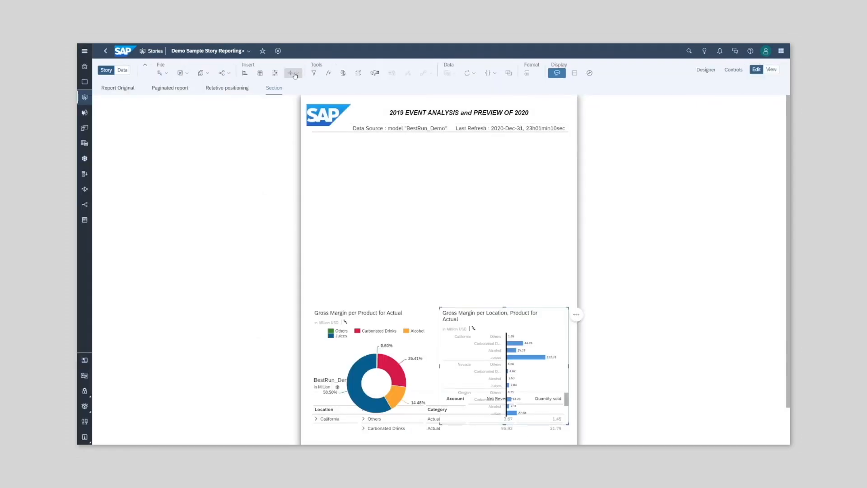
Insert a section on the page and filter it by Location so it repeats per location
{"action": "left_click", "coordinate": [291, 72]}
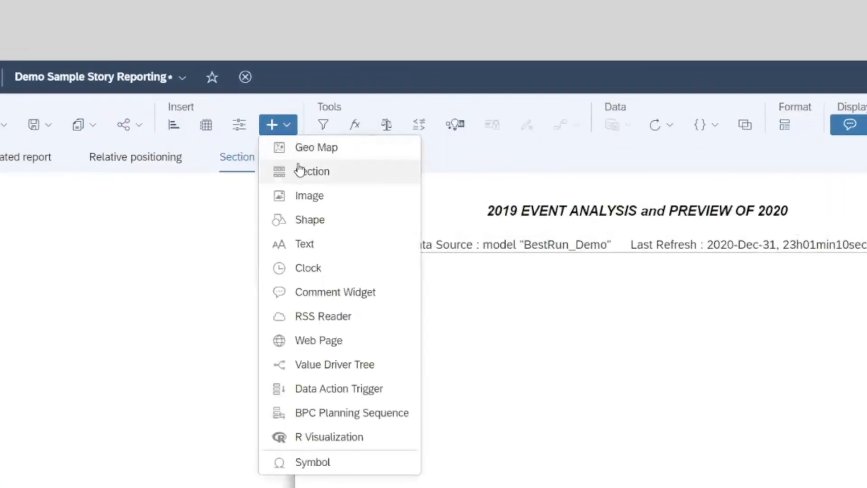
{"action": "left_click", "coordinate": [313, 171]}
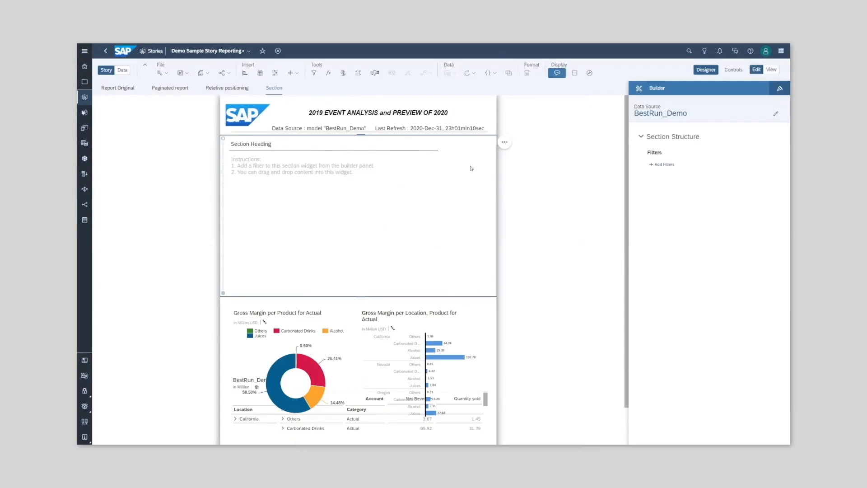
{"action": "mouse_move", "coordinate": [466, 153]}
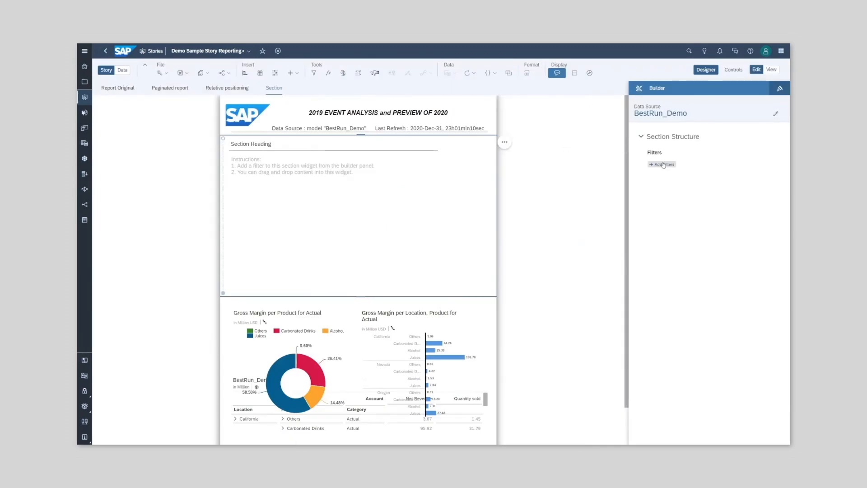
{"action": "left_click", "coordinate": [662, 164]}
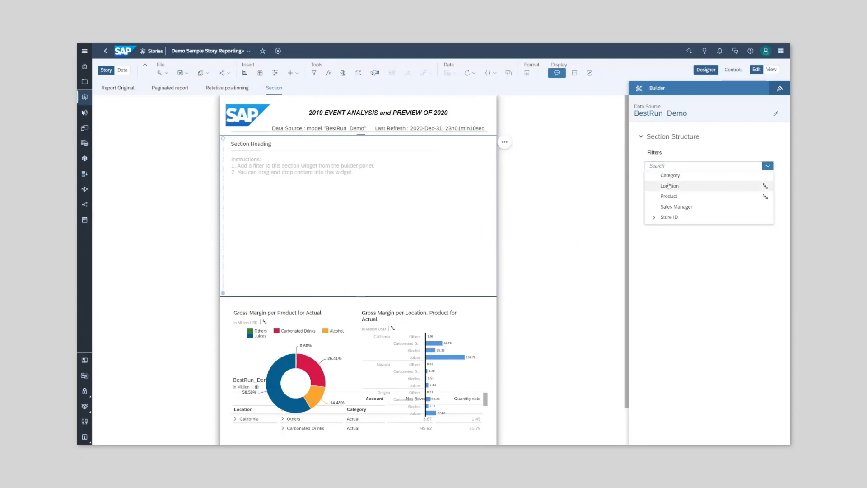
{"action": "left_click", "coordinate": [669, 186]}
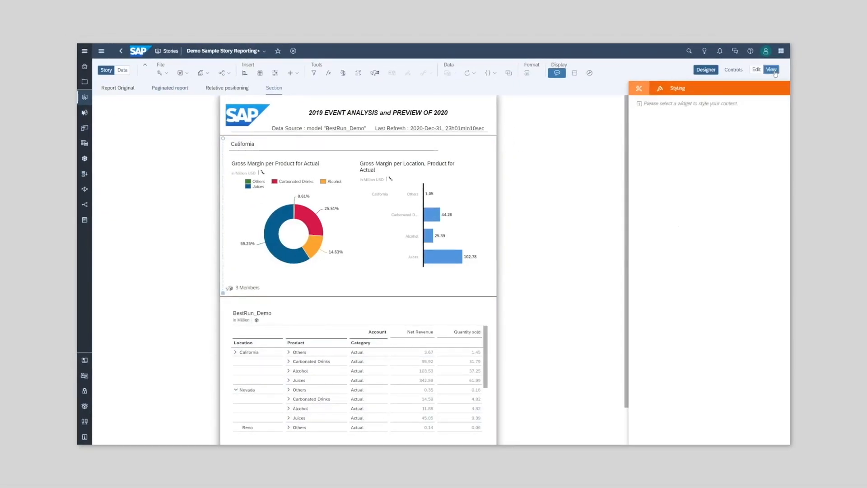
Preview the report and cycle the section through California, Nevada and Oregon, then return to editing
{"action": "left_click", "coordinate": [770, 70]}
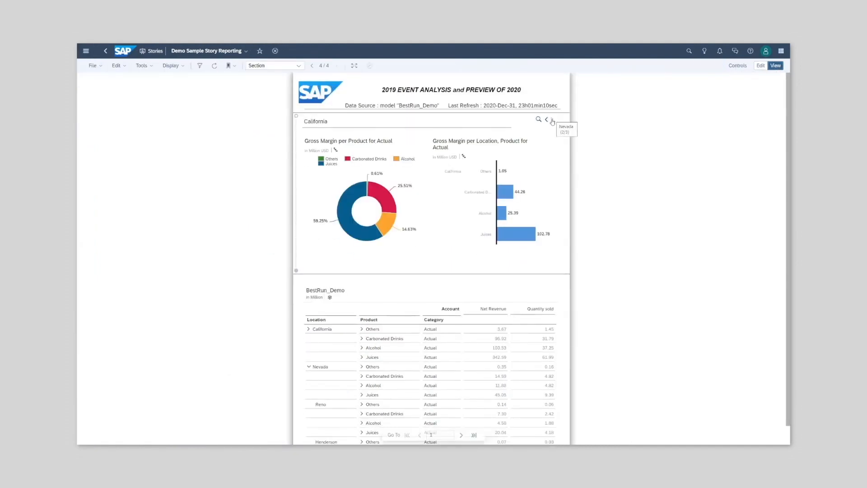
{"action": "left_click", "coordinate": [550, 120]}
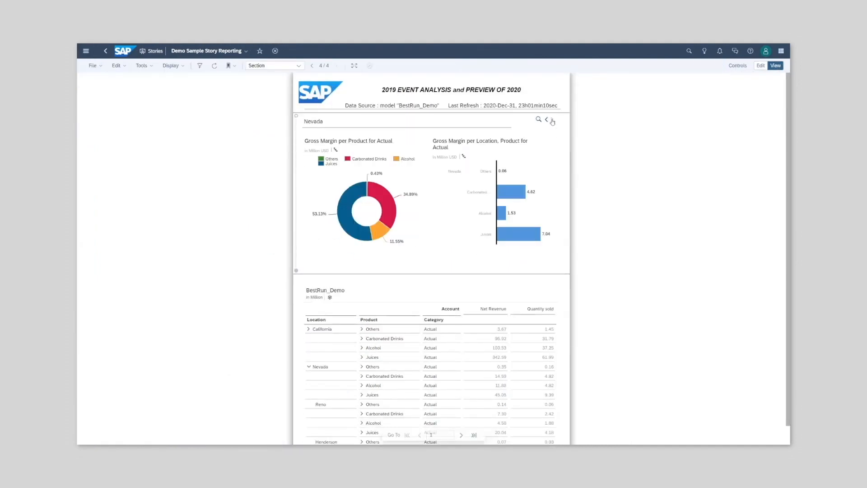
{"action": "left_click", "coordinate": [551, 121]}
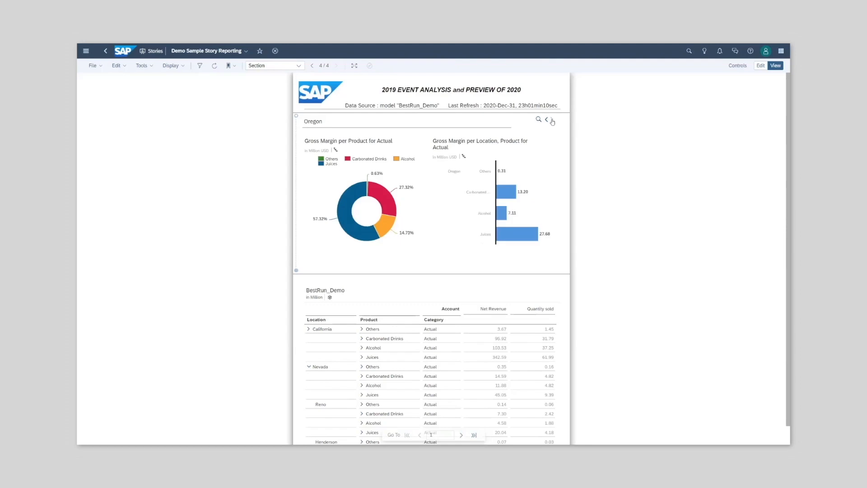
{"action": "left_click", "coordinate": [551, 120]}
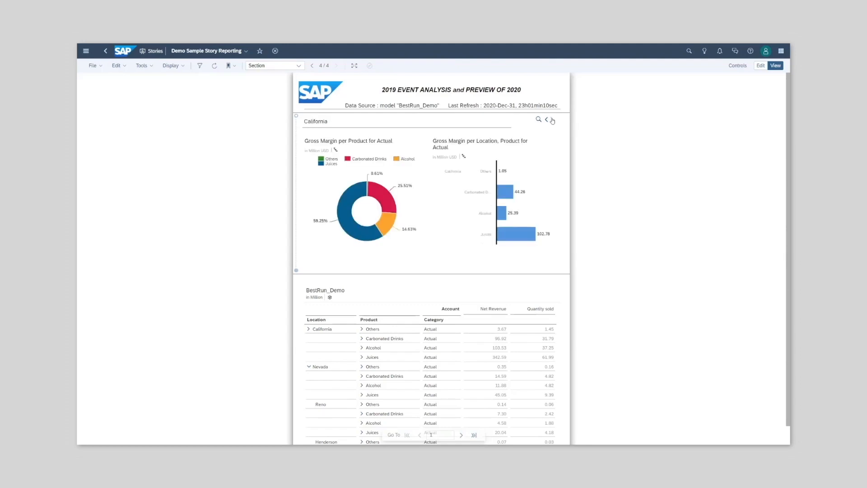
{"action": "left_click", "coordinate": [551, 119]}
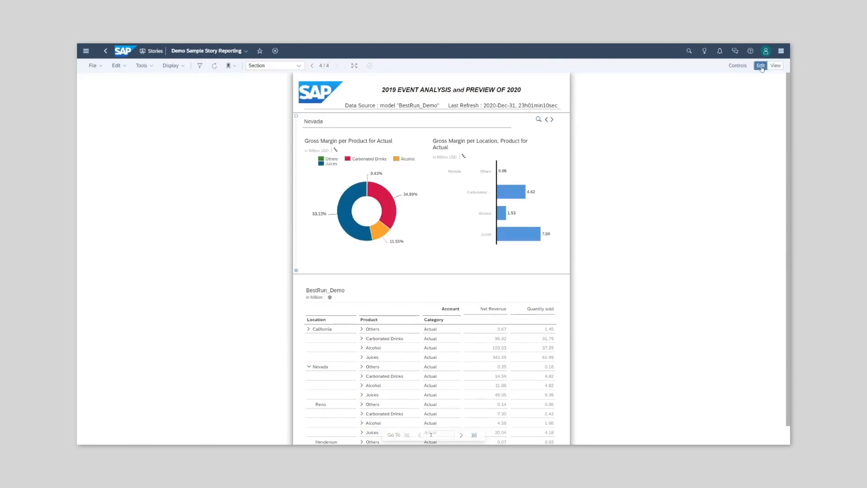
{"action": "left_click", "coordinate": [759, 65]}
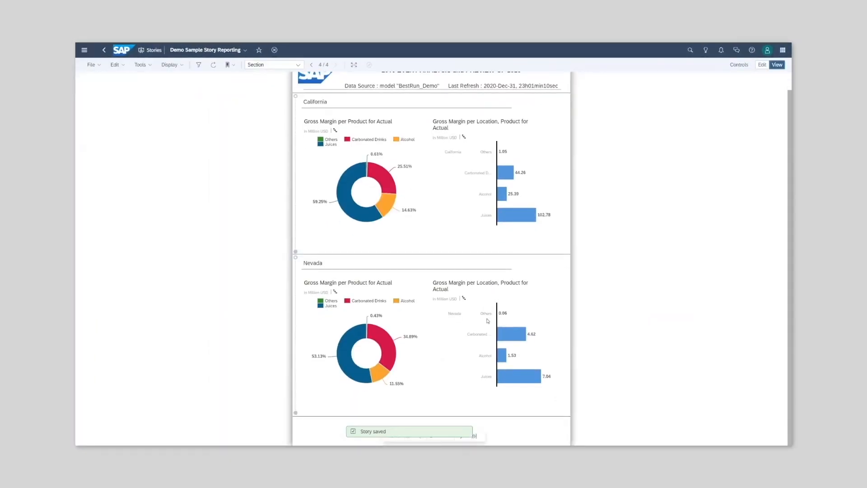
Preview the report with the table inside the California section and page forward
{"action": "left_click", "coordinate": [761, 64]}
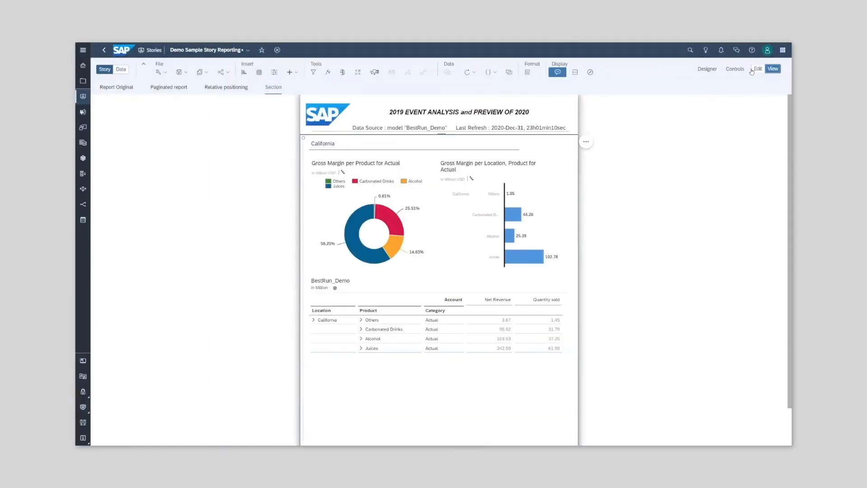
{"action": "left_click", "coordinate": [772, 67]}
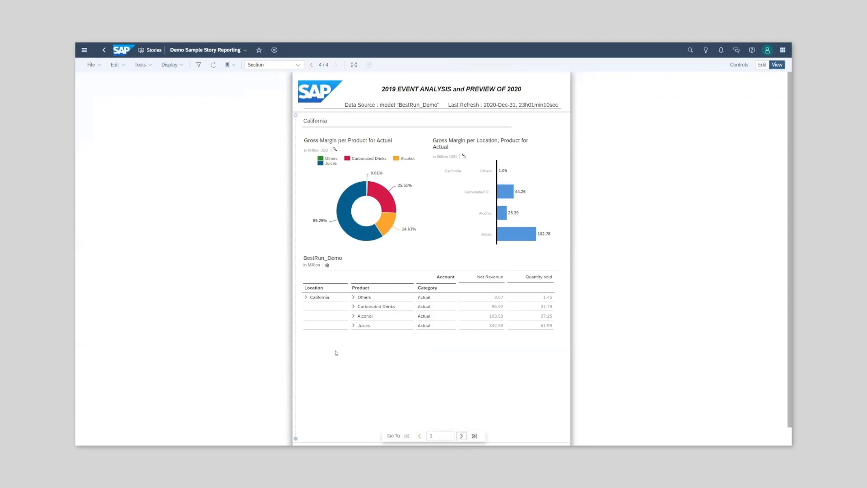
{"action": "left_click", "coordinate": [462, 435]}
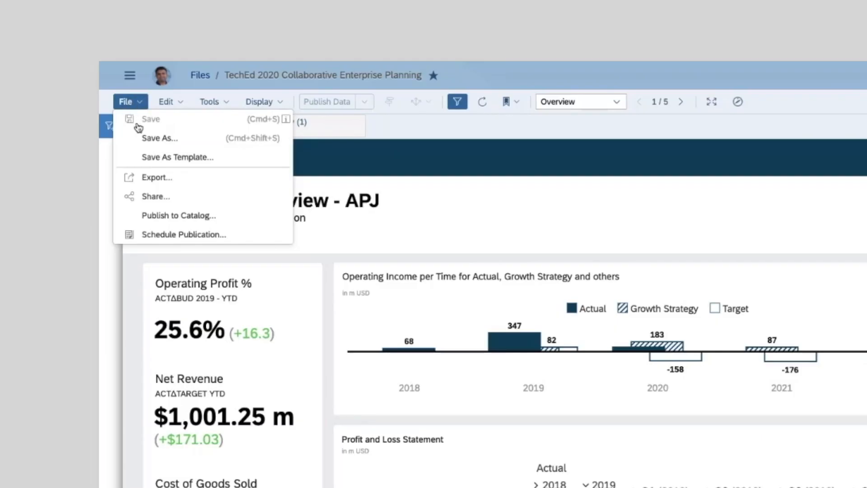
Share the story: user 'SA' gets custom view-and-comment rights, a second user full control
{"action": "left_click", "coordinate": [155, 196]}
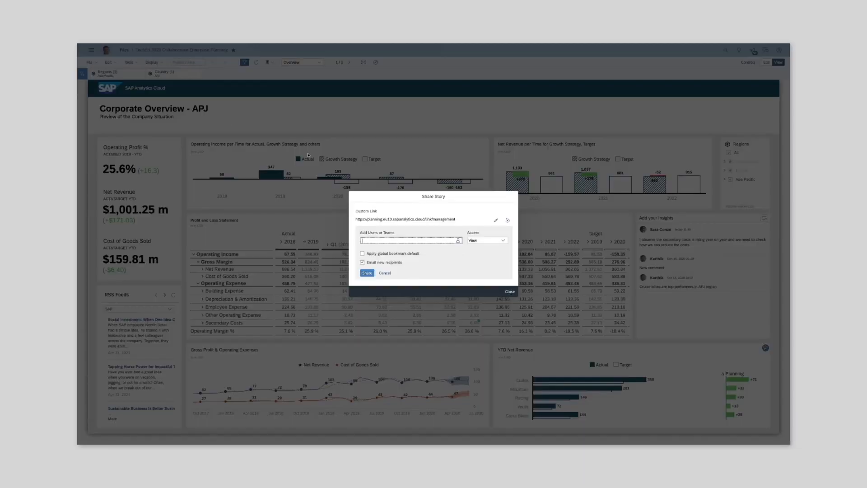
{"action": "type", "text": "SARA)"}
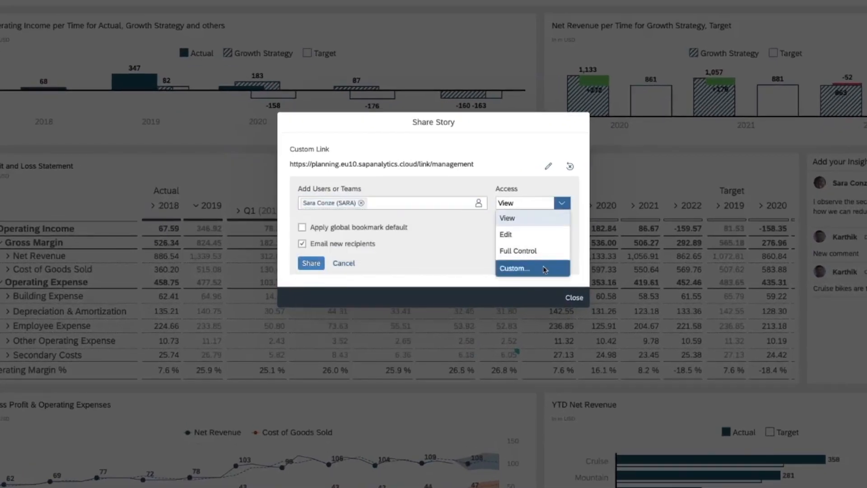
{"action": "left_click", "coordinate": [513, 268]}
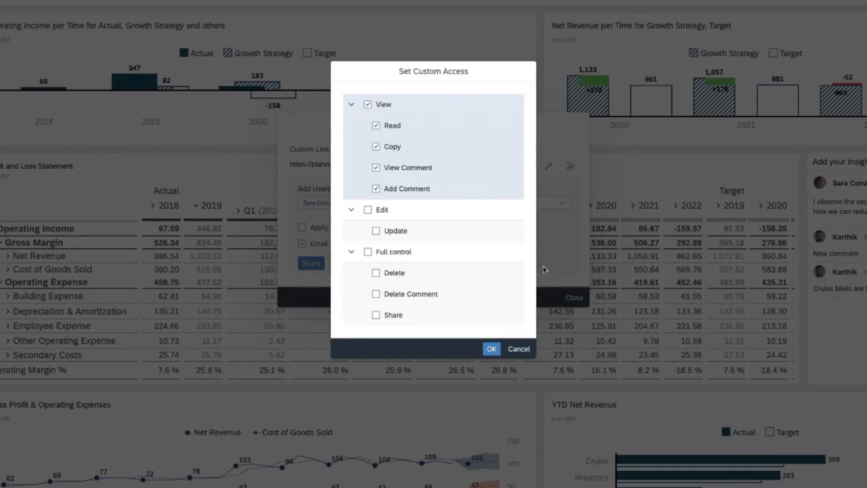
{"action": "left_click", "coordinate": [490, 349]}
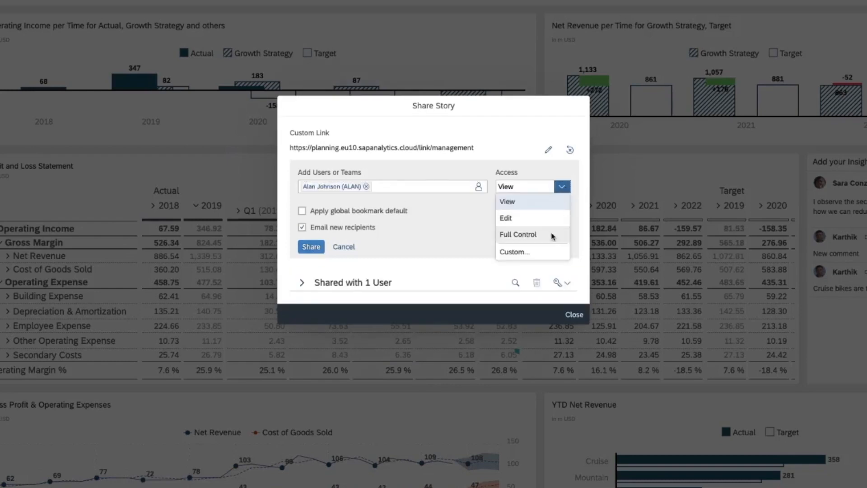
{"action": "left_click", "coordinate": [515, 252]}
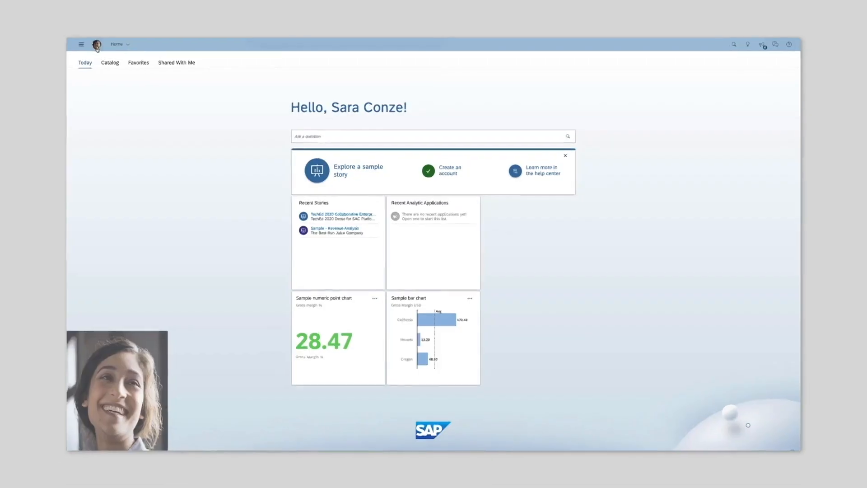
Open the recent collaborative planning story, then choose custom access when sharing the LivingCompany model
{"action": "left_click", "coordinate": [344, 216]}
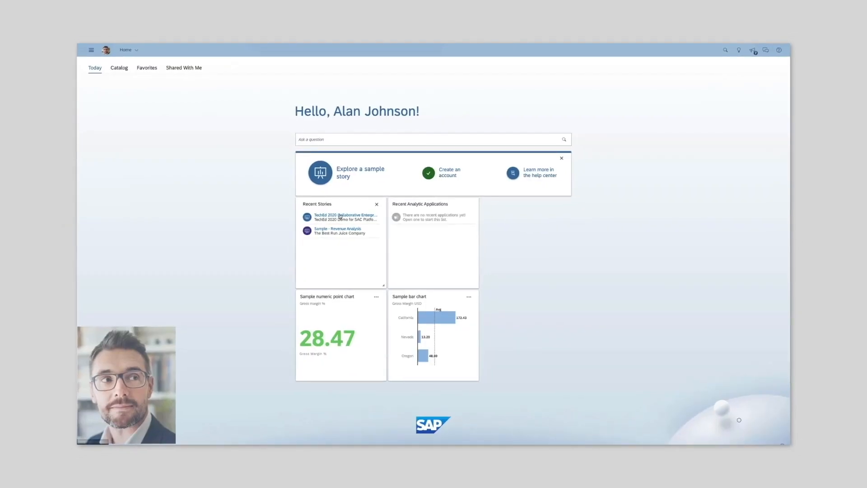
{"action": "left_click", "coordinate": [345, 216]}
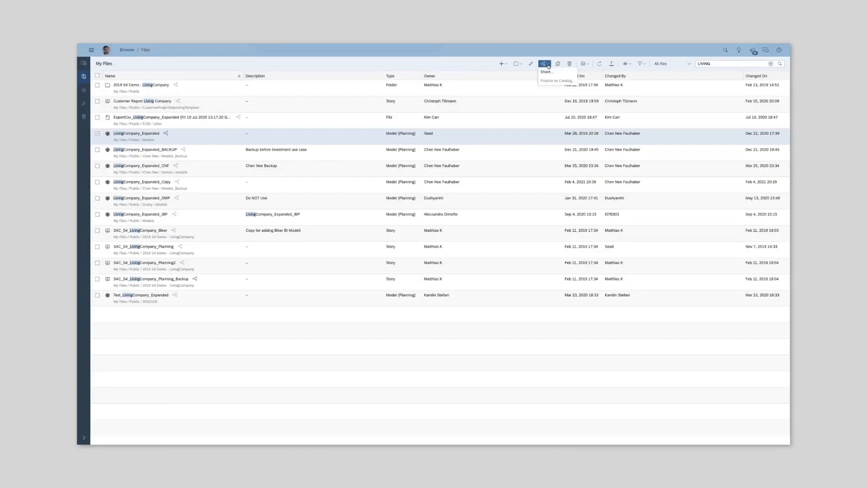
{"action": "left_click", "coordinate": [546, 71]}
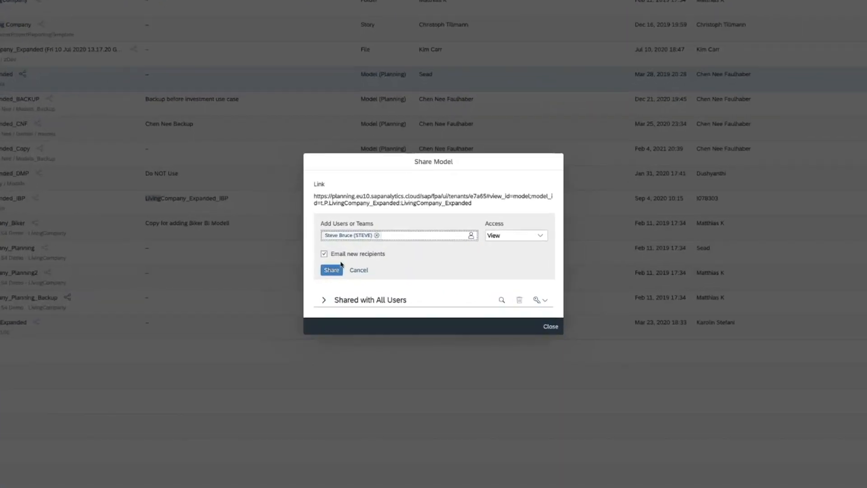
Grant the colleague read-only permission on the LivingCompany_Expanded model and confirm
{"action": "left_click", "coordinate": [540, 235]}
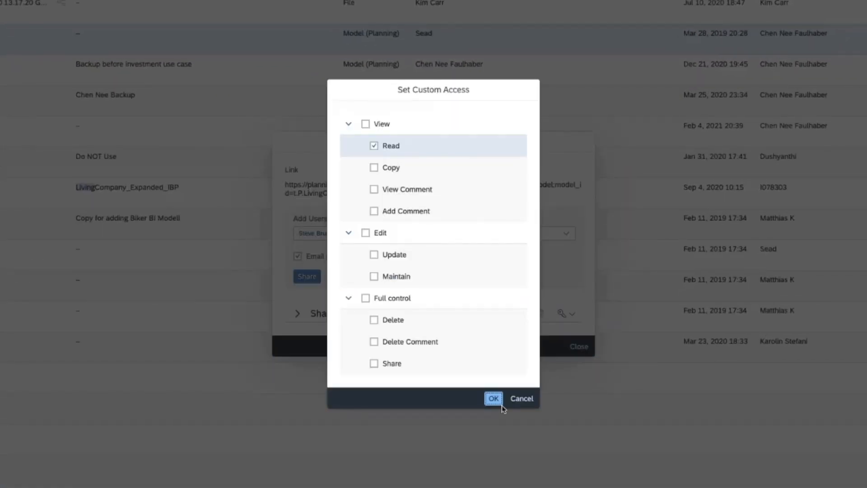
{"action": "left_click", "coordinate": [493, 398]}
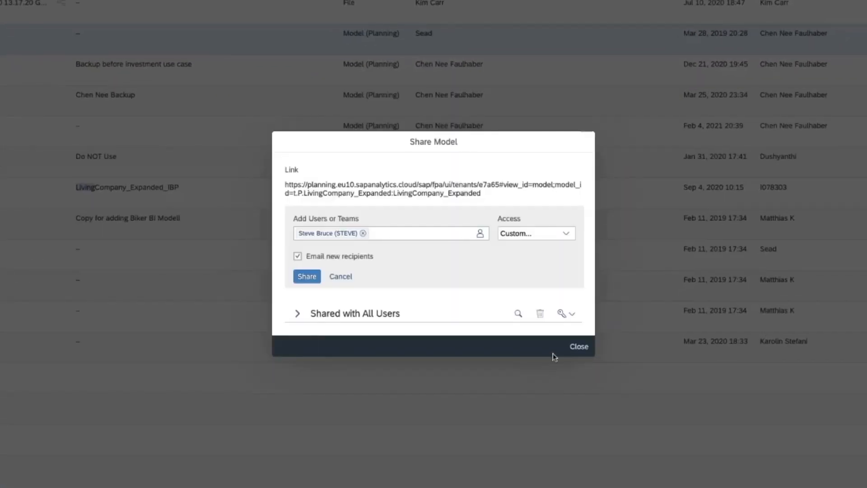
{"action": "left_click", "coordinate": [577, 345]}
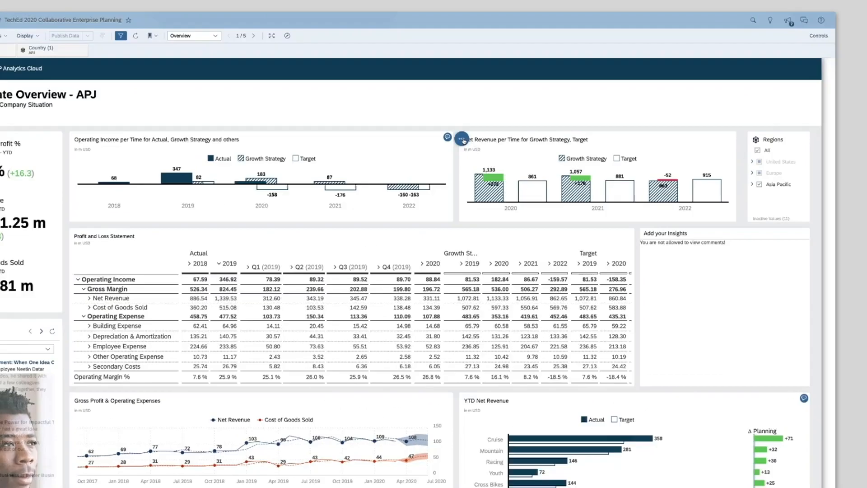
Comment 'This is Widget Comment' on the Net Revenue per Time chart
{"action": "left_click", "coordinate": [461, 137]}
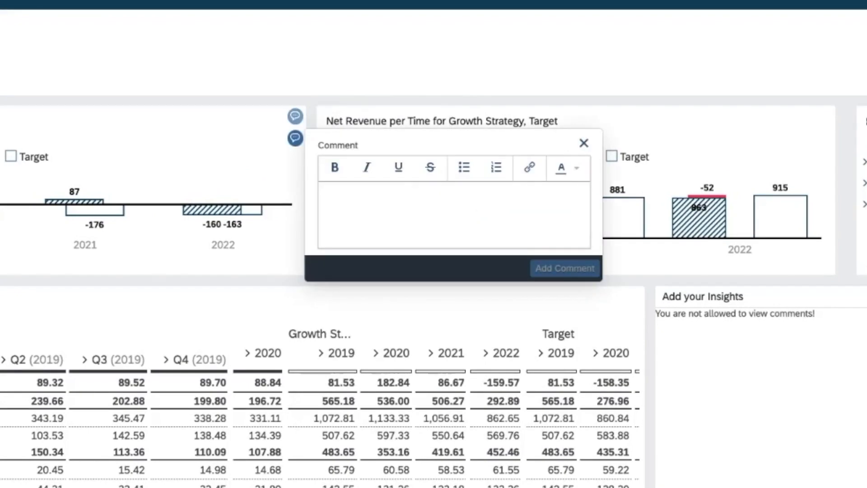
{"action": "type", "text": "This is Widget Comment"}
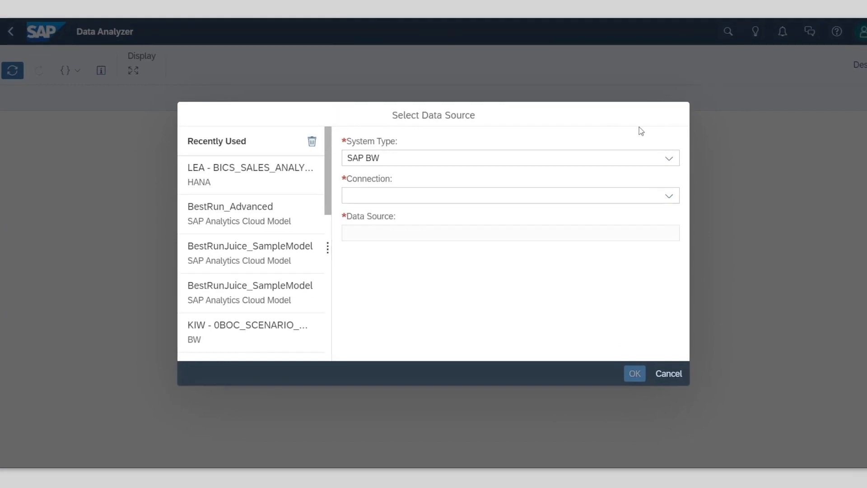
Select SAP HANA system type and the BICS_SALES_ANALYSIS data source, and confirm
{"action": "left_click", "coordinate": [668, 157]}
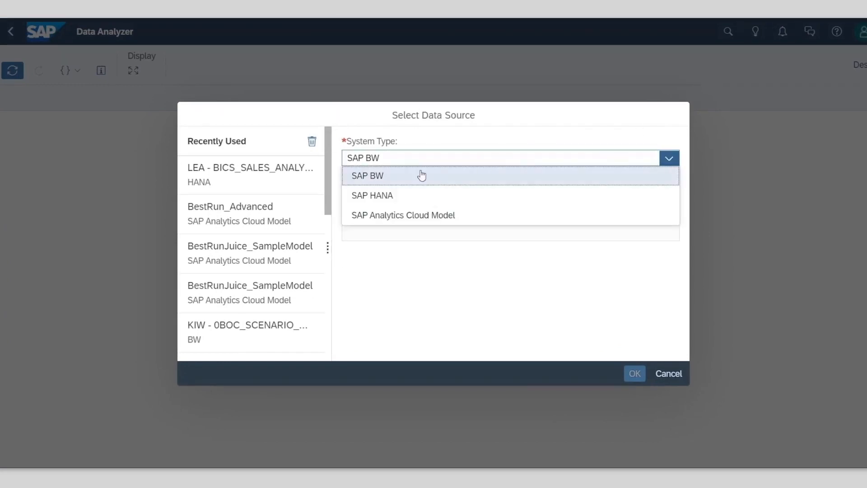
{"action": "mouse_move", "coordinate": [396, 199]}
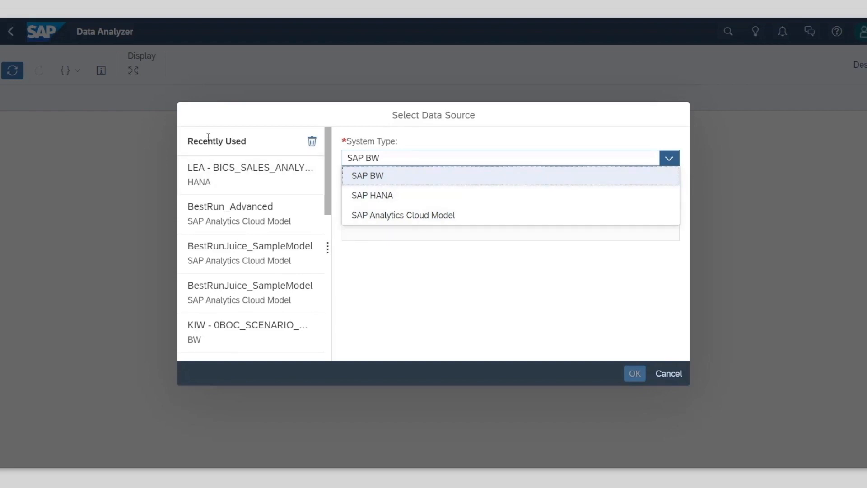
{"action": "left_click", "coordinate": [371, 195]}
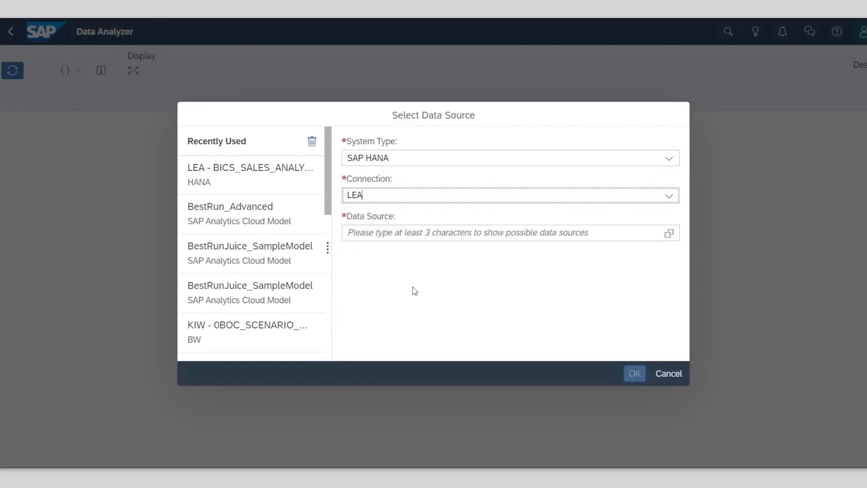
{"action": "left_click", "coordinate": [668, 232]}
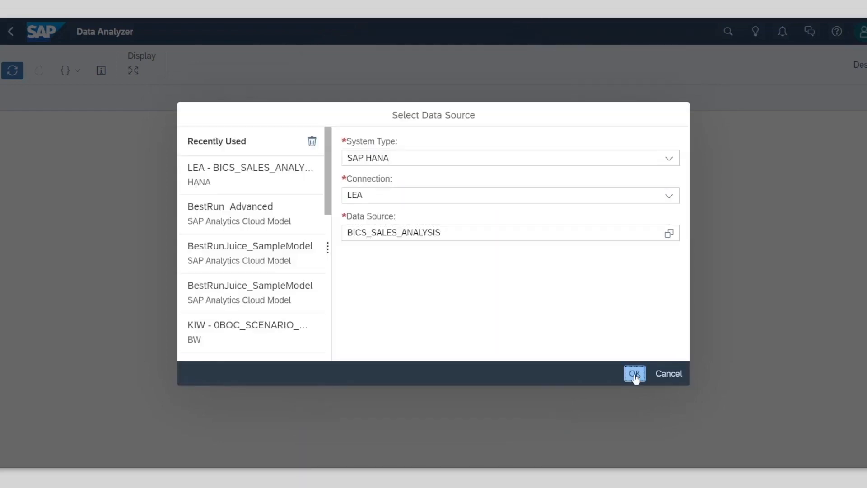
{"action": "left_click", "coordinate": [634, 373]}
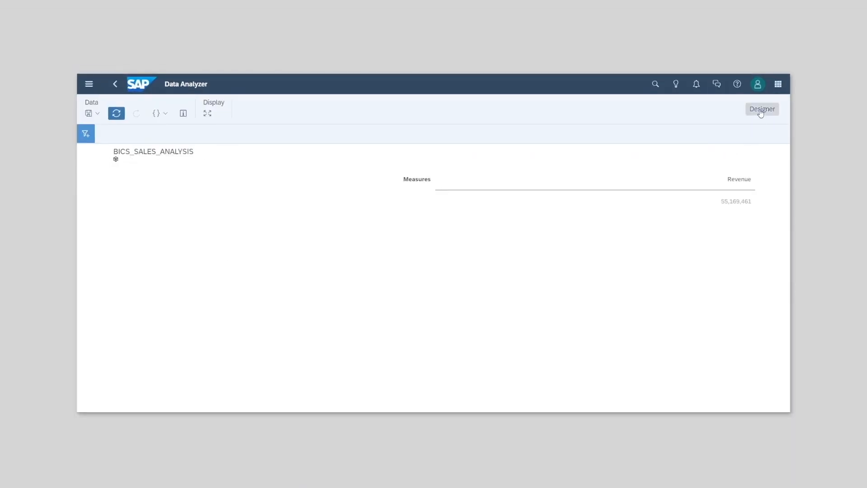
In the Designer, filter the insight to Revenue greater than 500000
{"action": "left_click", "coordinate": [762, 109]}
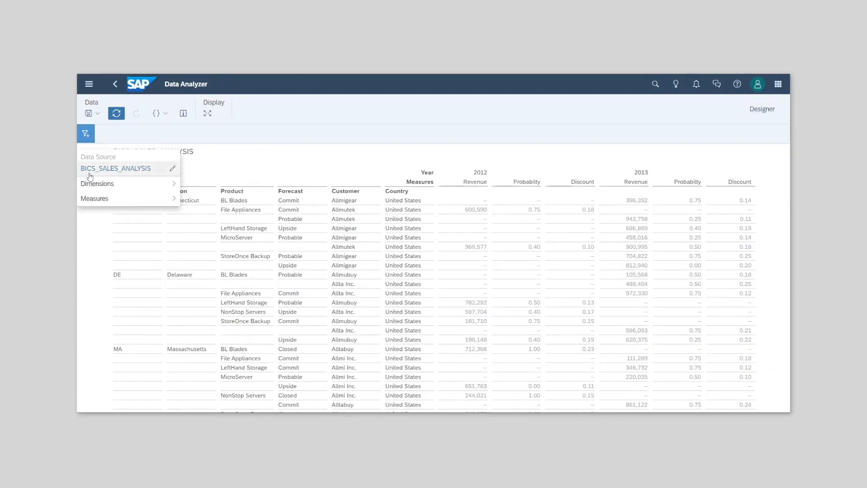
{"action": "left_click", "coordinate": [98, 184]}
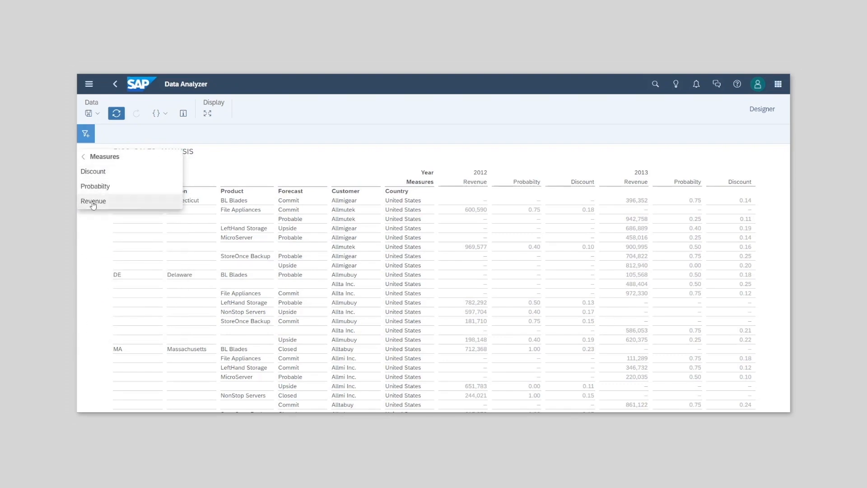
{"action": "left_click", "coordinate": [93, 201]}
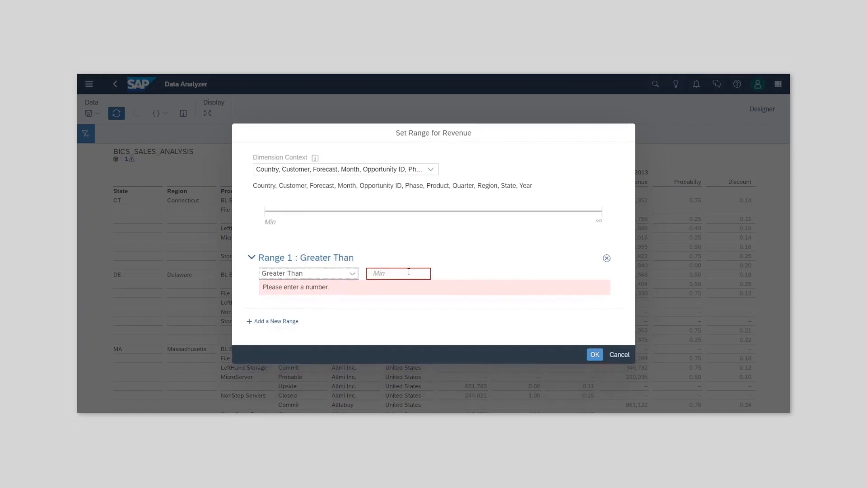
{"action": "type", "text": "500000"}
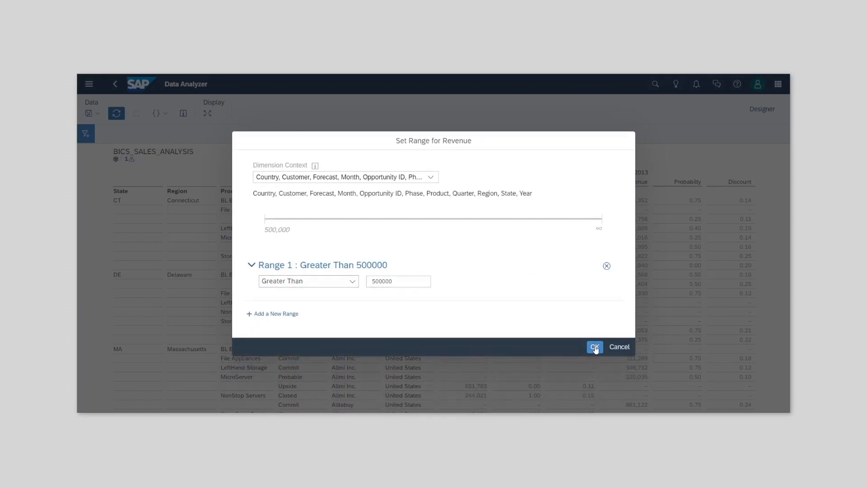
{"action": "left_click", "coordinate": [594, 347]}
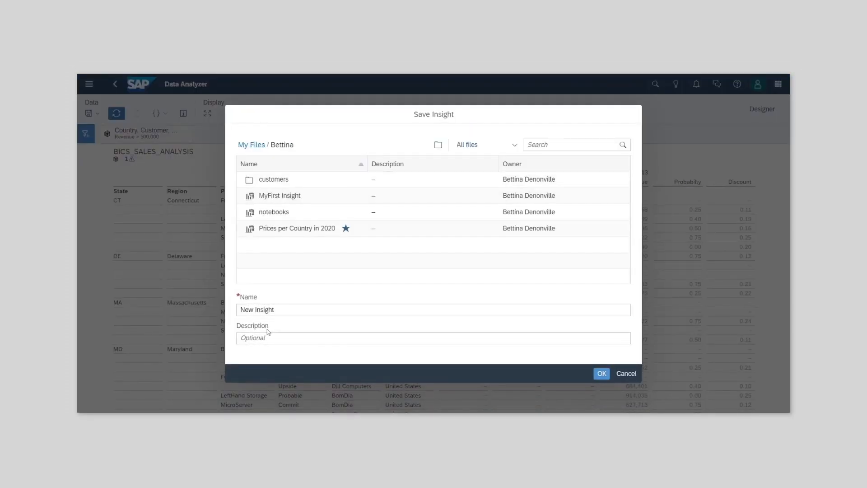
Save the insight, then locate HANA Insight in My Files and reopen it
{"action": "left_click", "coordinate": [601, 372]}
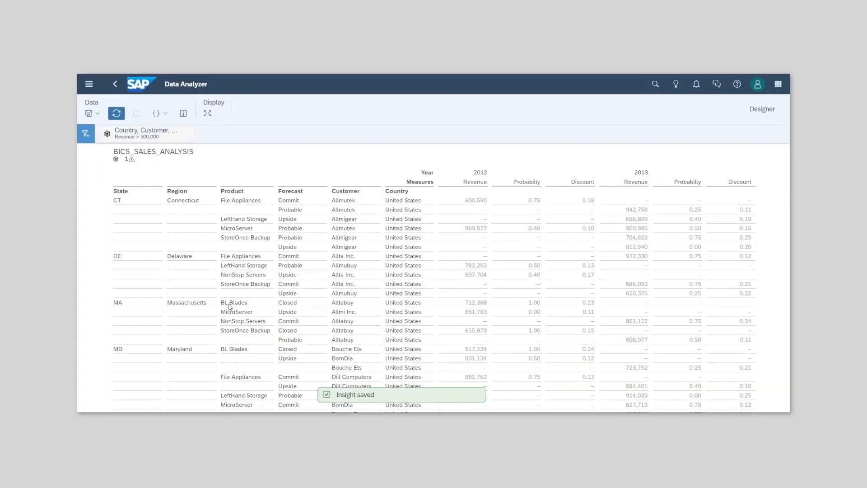
{"action": "left_click", "coordinate": [89, 83]}
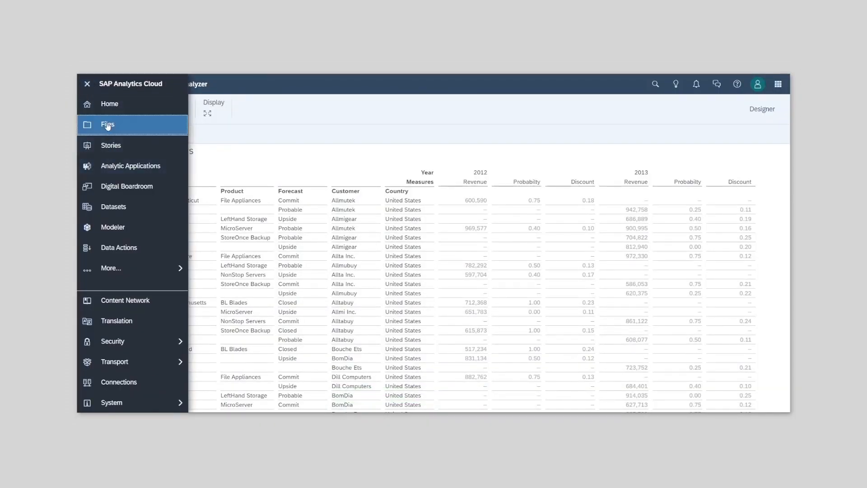
{"action": "left_click", "coordinate": [108, 124]}
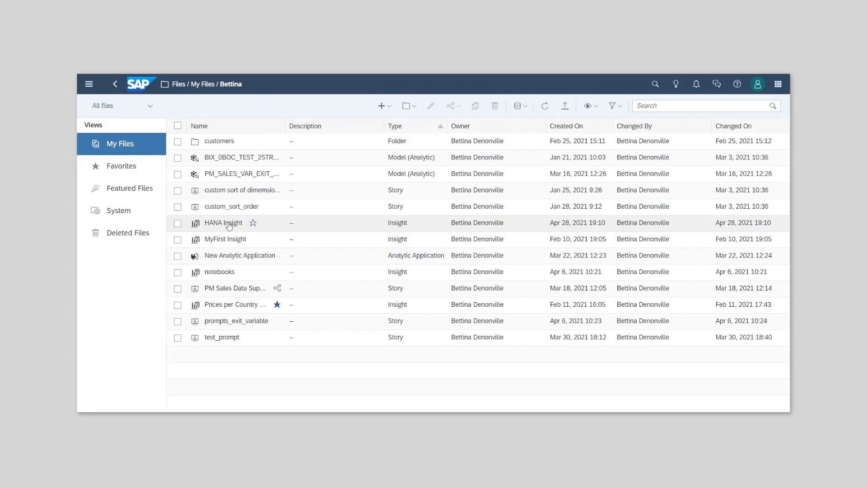
{"action": "double_click", "coordinate": [223, 222]}
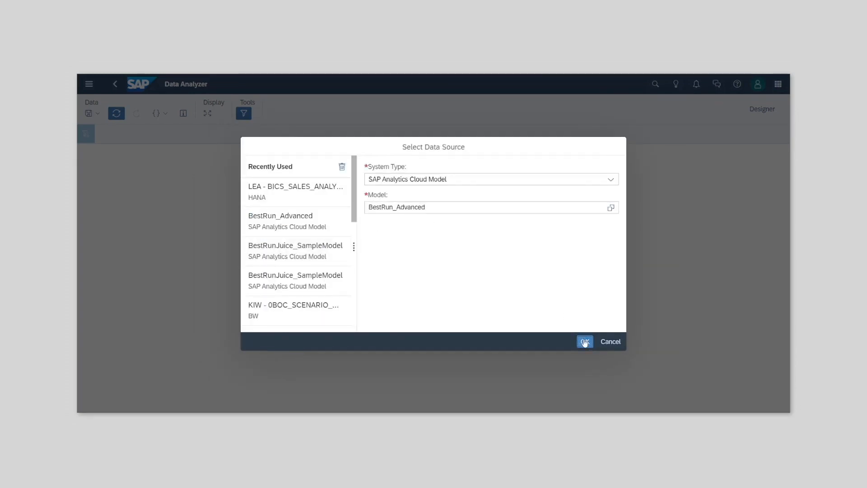
Confirm BestRun_Advanced as the Data Analyzer source
{"action": "left_click", "coordinate": [584, 341]}
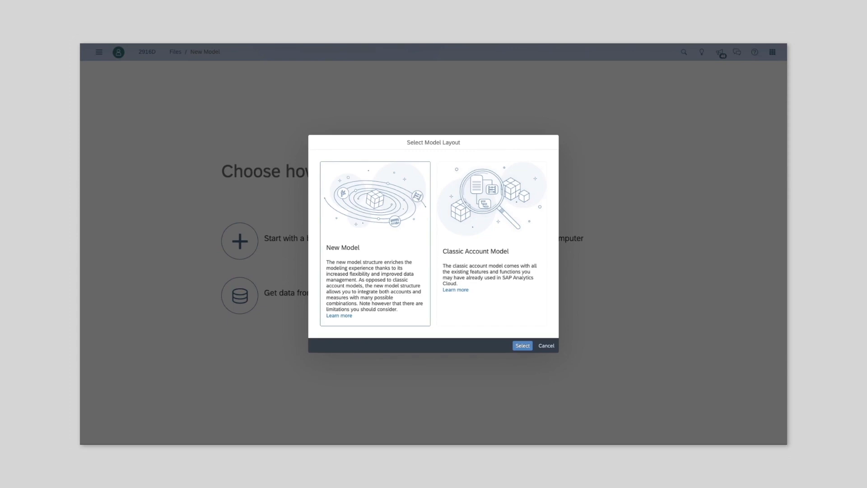
Create the model with the New Model layout and keep the Model Structure workspace
{"action": "left_click", "coordinate": [521, 345]}
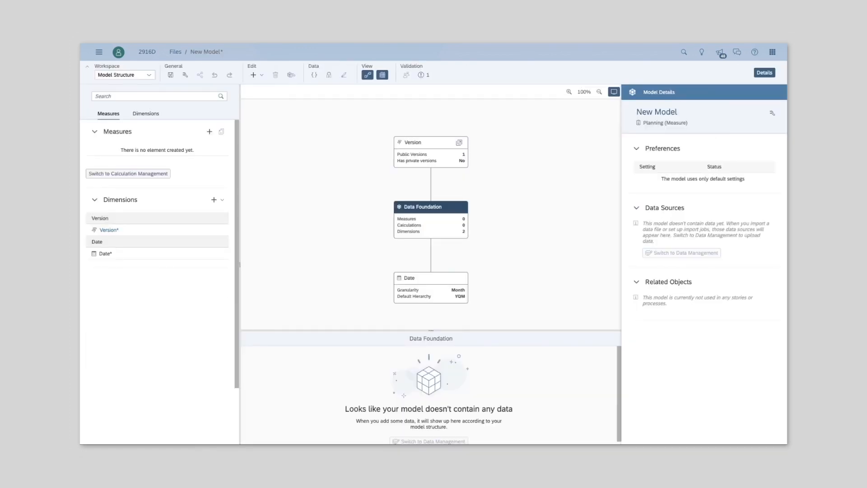
{"action": "left_click", "coordinate": [123, 75]}
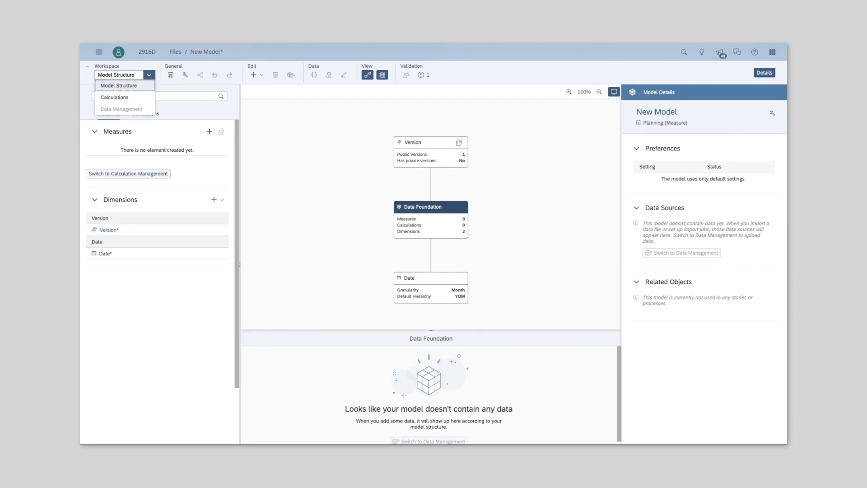
{"action": "left_click", "coordinate": [213, 198]}
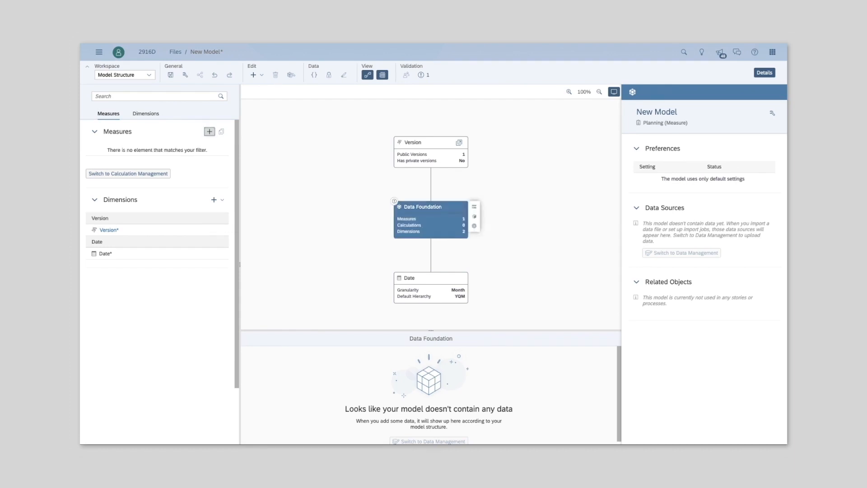
Add a measure named Volume with data type Integer
{"action": "left_click", "coordinate": [209, 132]}
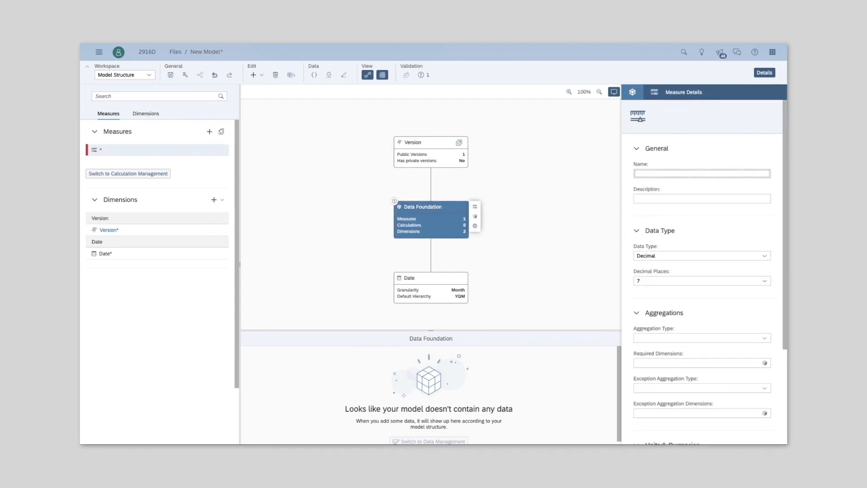
{"action": "type", "text": "Volume"}
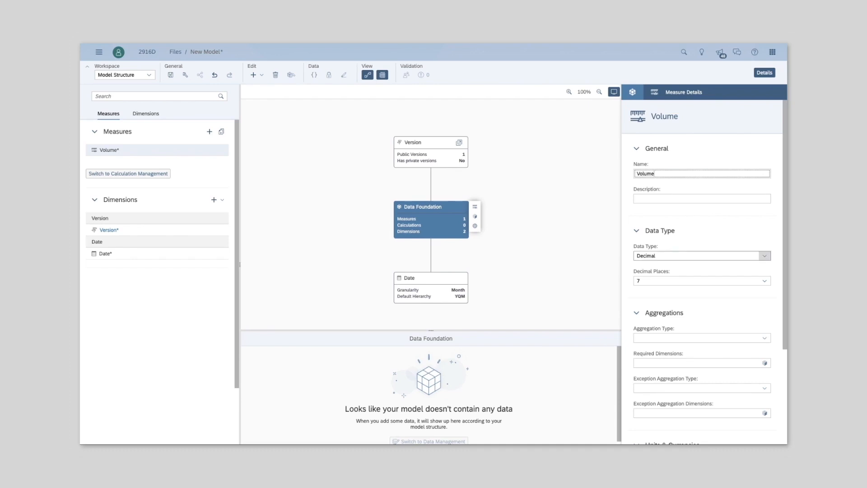
{"action": "left_click", "coordinate": [764, 255]}
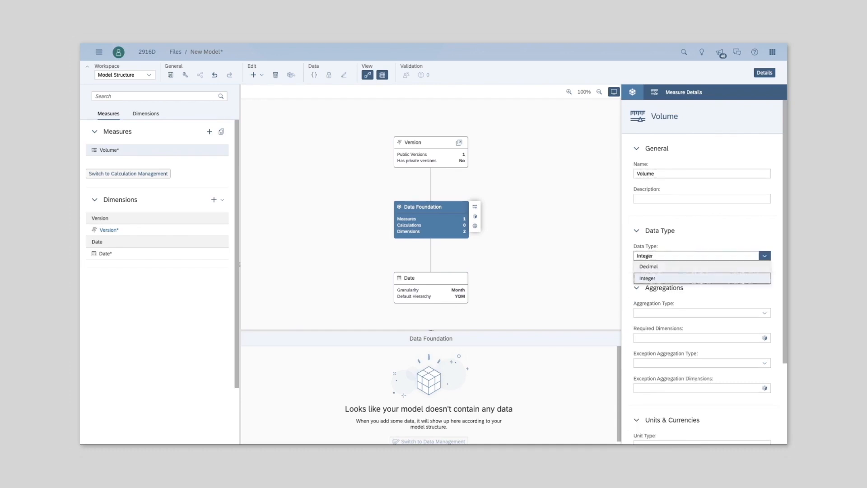
{"action": "left_click", "coordinate": [649, 265]}
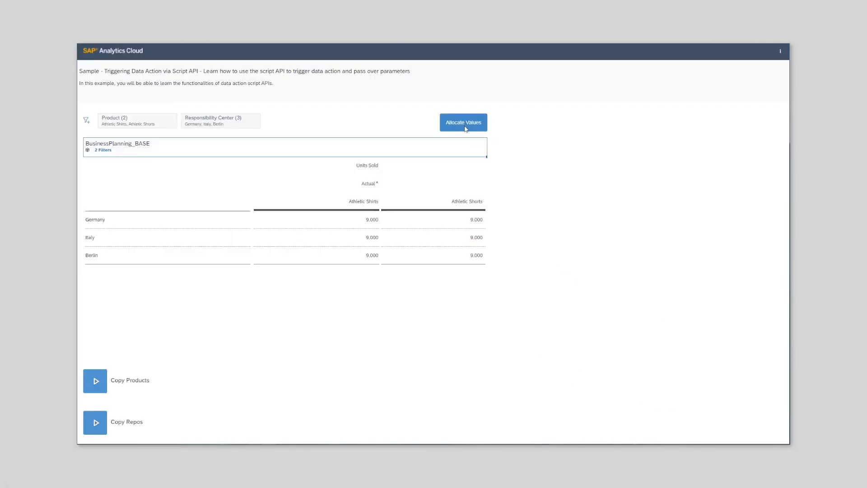
Run the Allocate Values data action on the BusinessPlanning_BASE table
{"action": "left_click", "coordinate": [462, 122]}
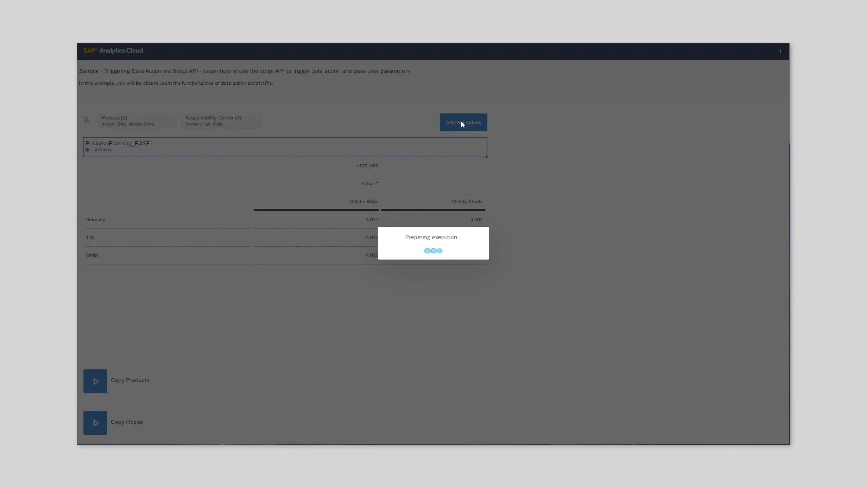
{"action": "mouse_move", "coordinate": [360, 235]}
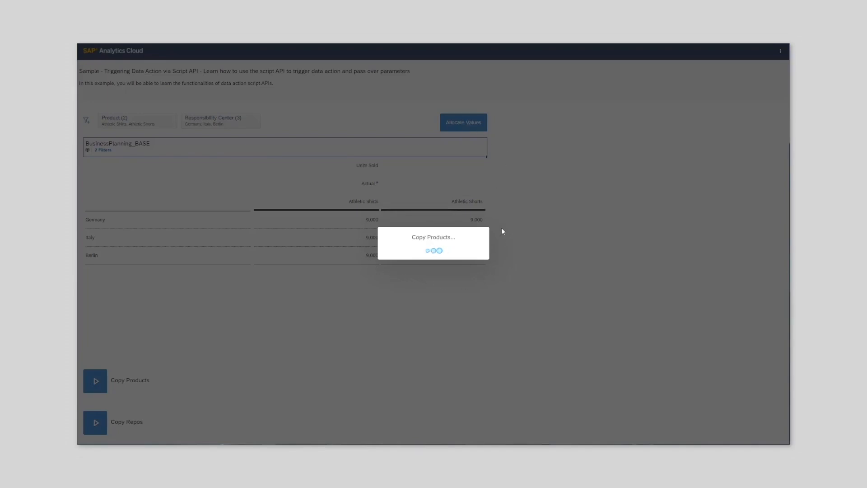
{"action": "mouse_move", "coordinate": [452, 250]}
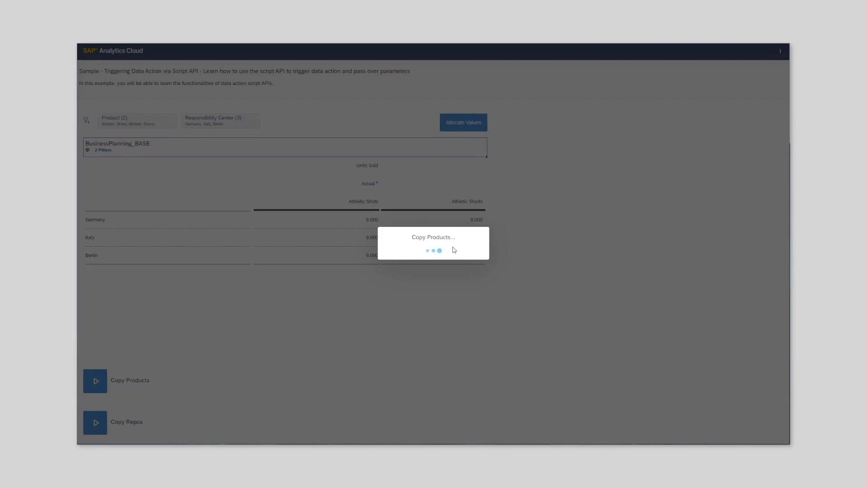